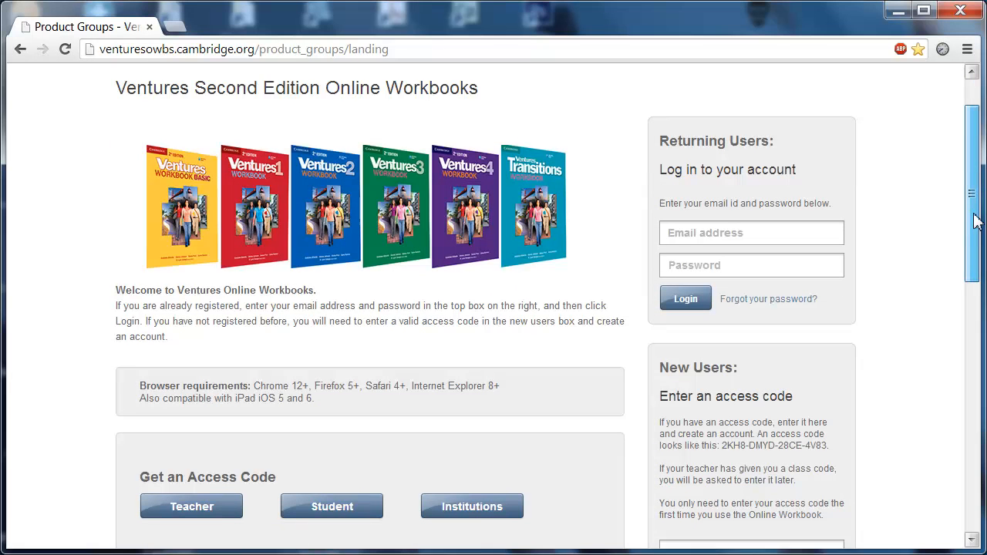
Submit the access code in the New Users box to start registering.
scroll(down, 3)
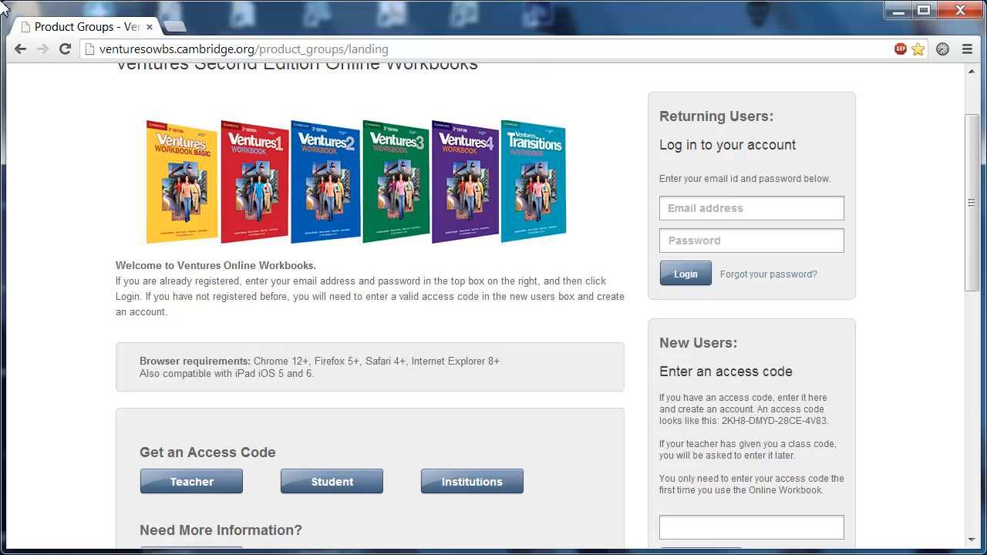
mouse_move(882, 102)
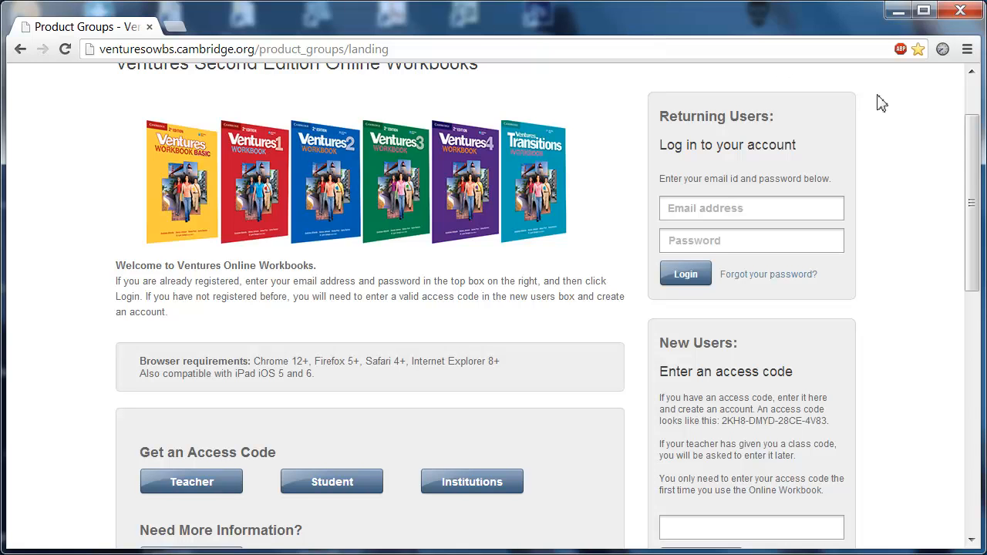
scroll(down, 3)
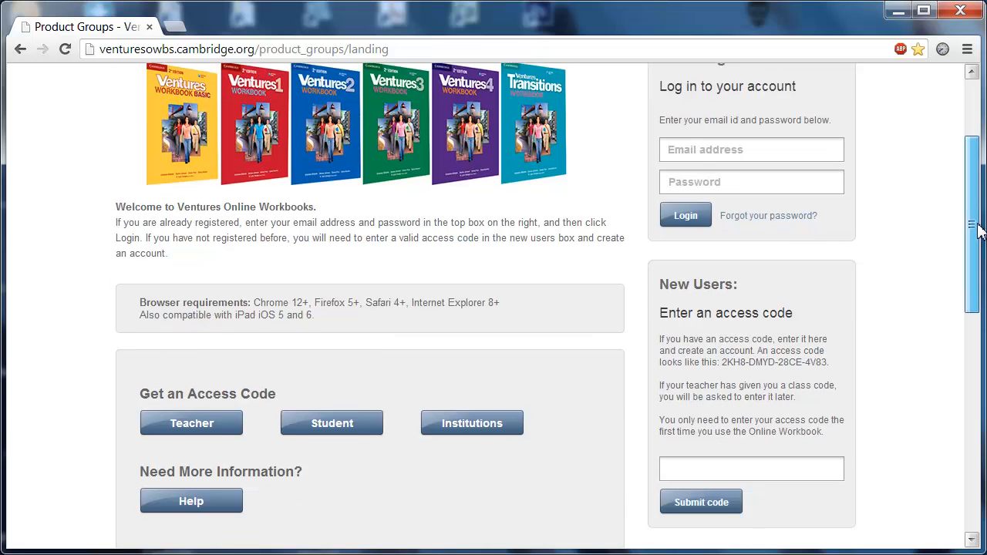
scroll(down, 3)
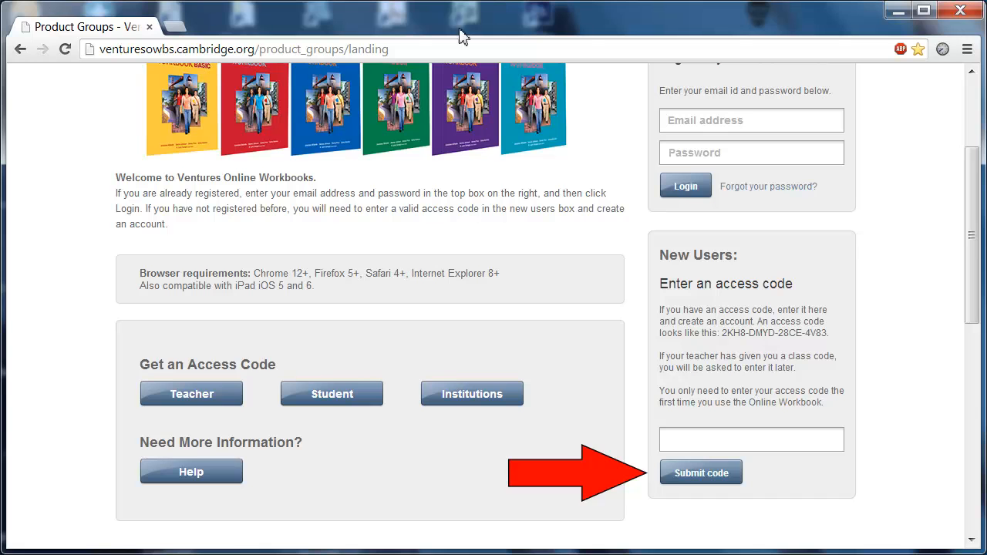
click(700, 472)
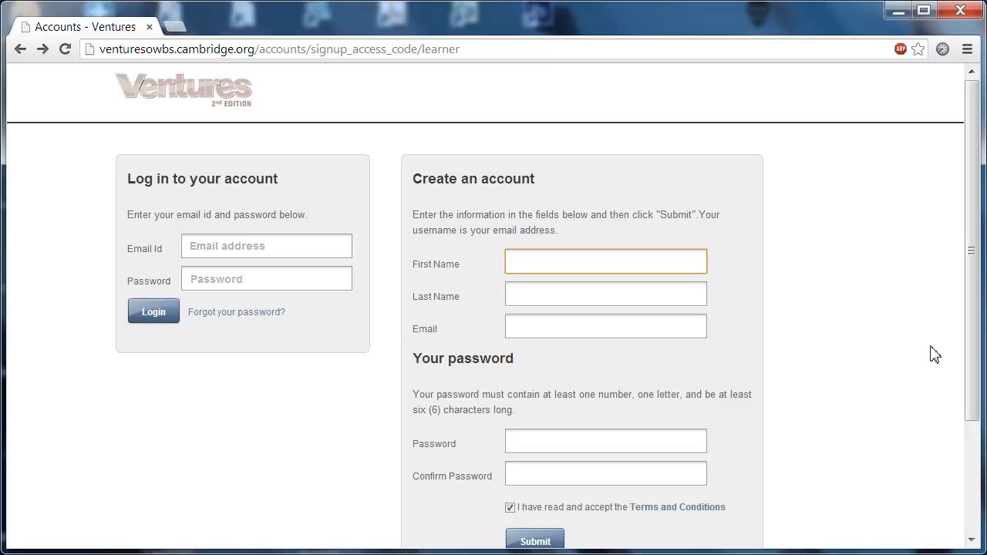
mouse_move(972, 299)
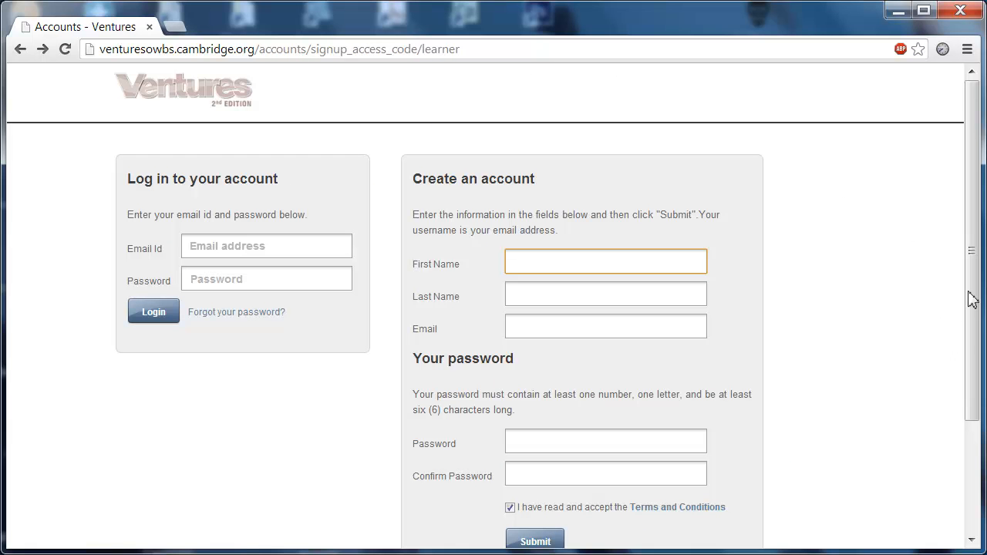
Submit the Create an account form with the Terms and Conditions accepted.
scroll(down, 3)
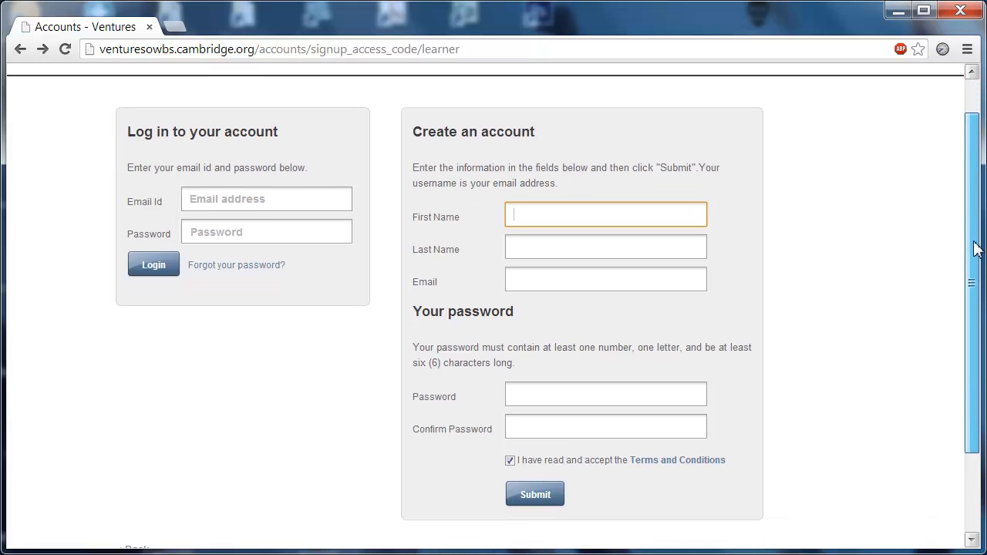
scroll(down, 3)
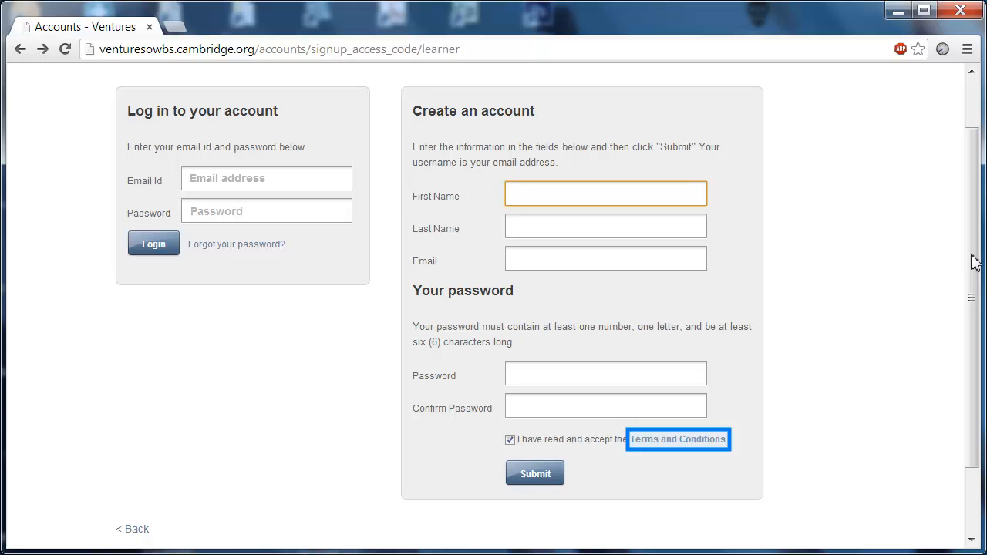
mouse_move(678, 438)
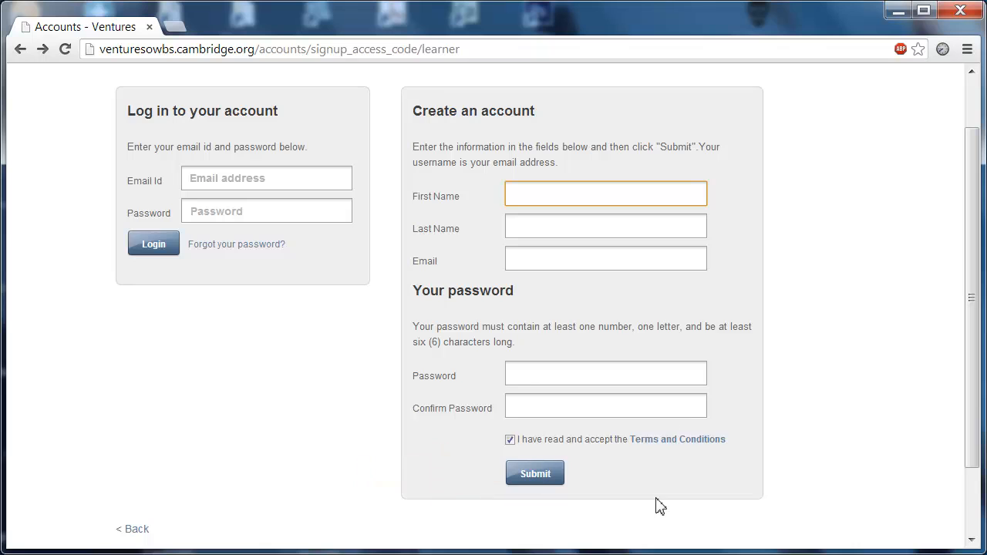
click(534, 472)
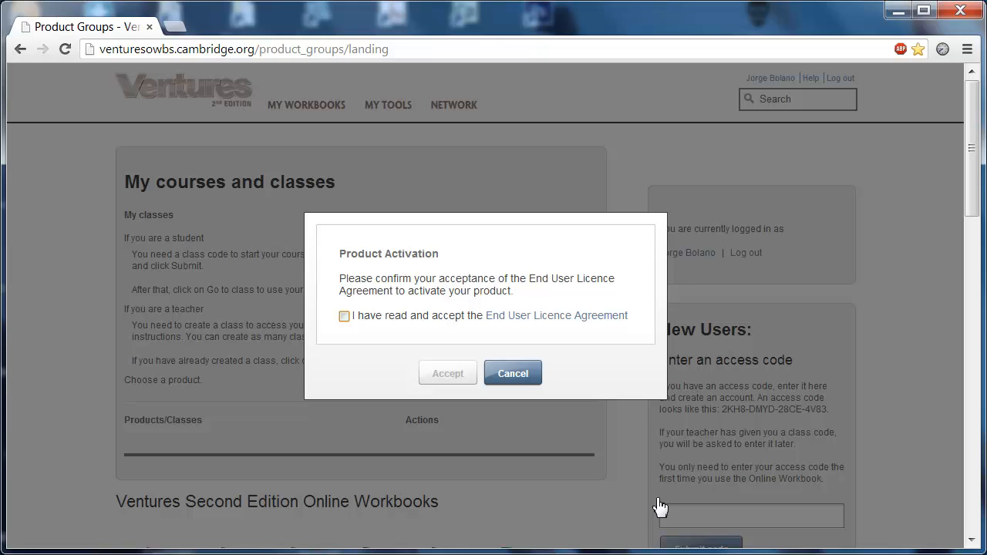
mouse_move(530, 323)
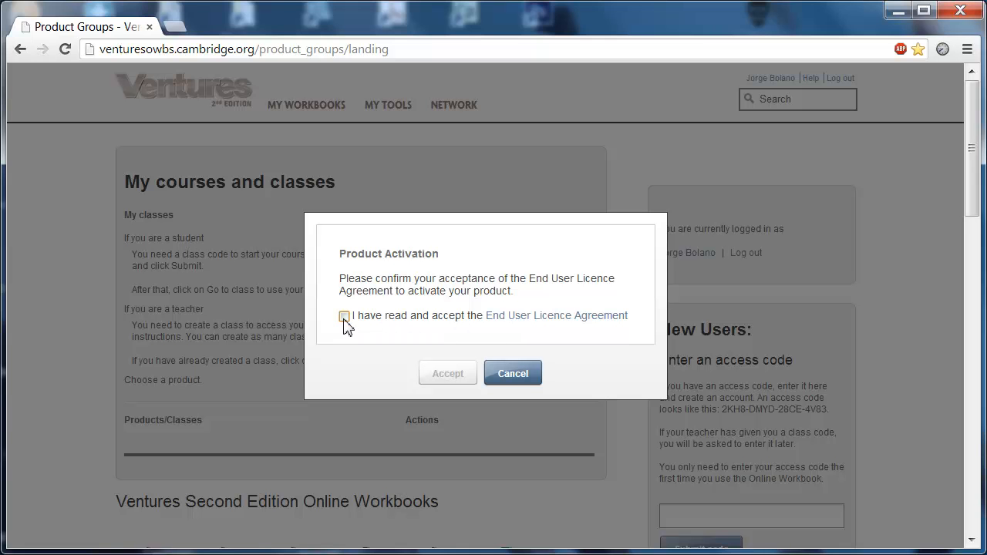
Accept the End User Licence Agreement so Ventures Level 1 gets activated.
click(344, 316)
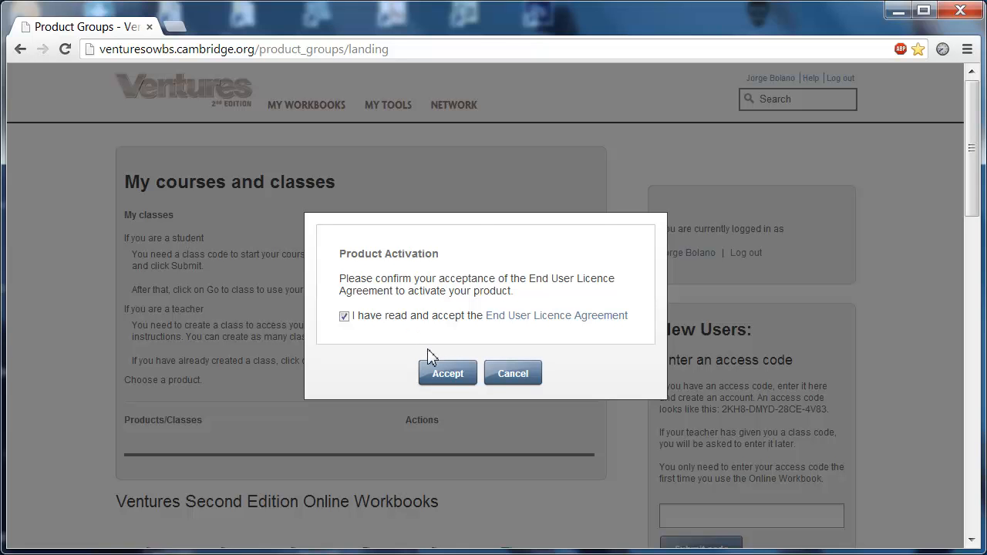
click(447, 373)
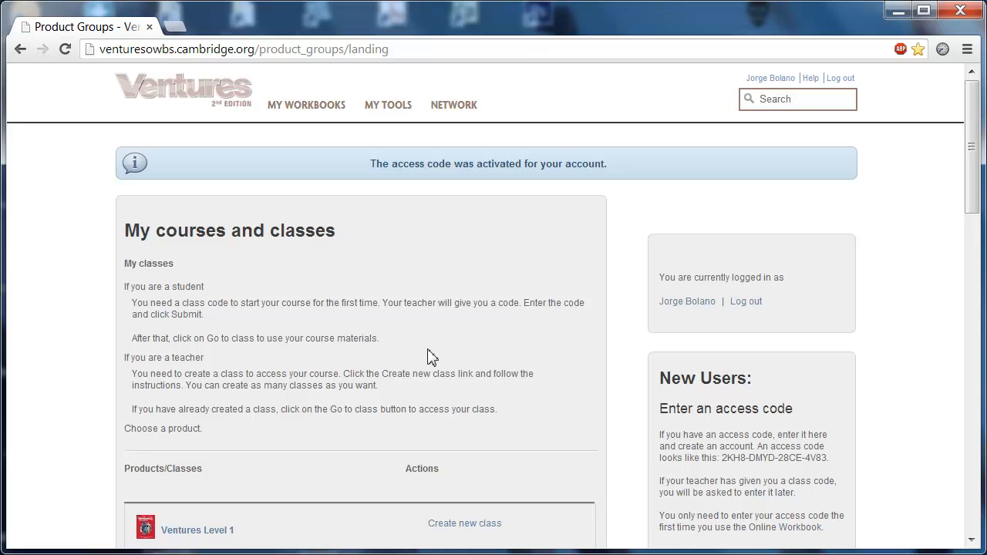
mouse_move(717, 337)
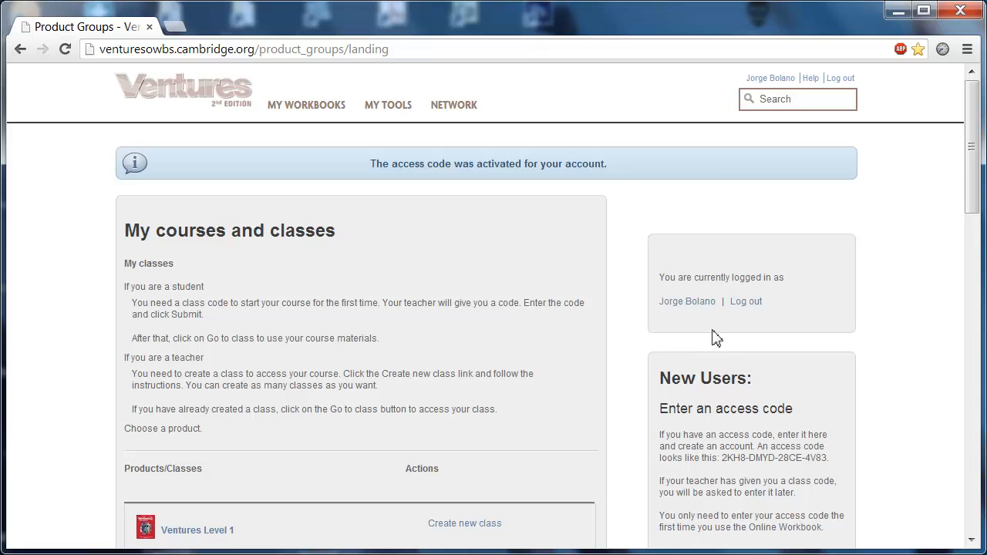
Start creating a new class for Ventures Level 1 under Products/Classes.
scroll(down, 3)
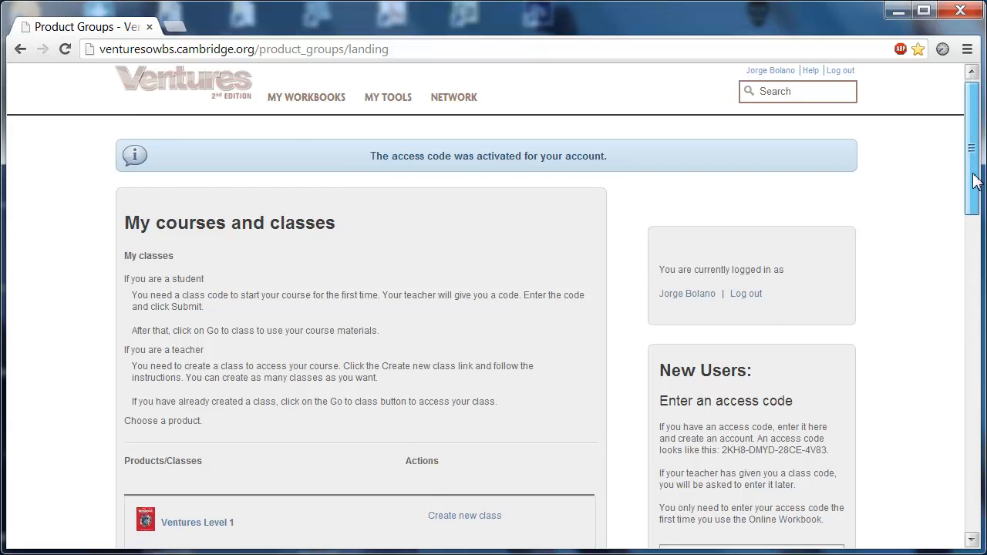
scroll(down, 3)
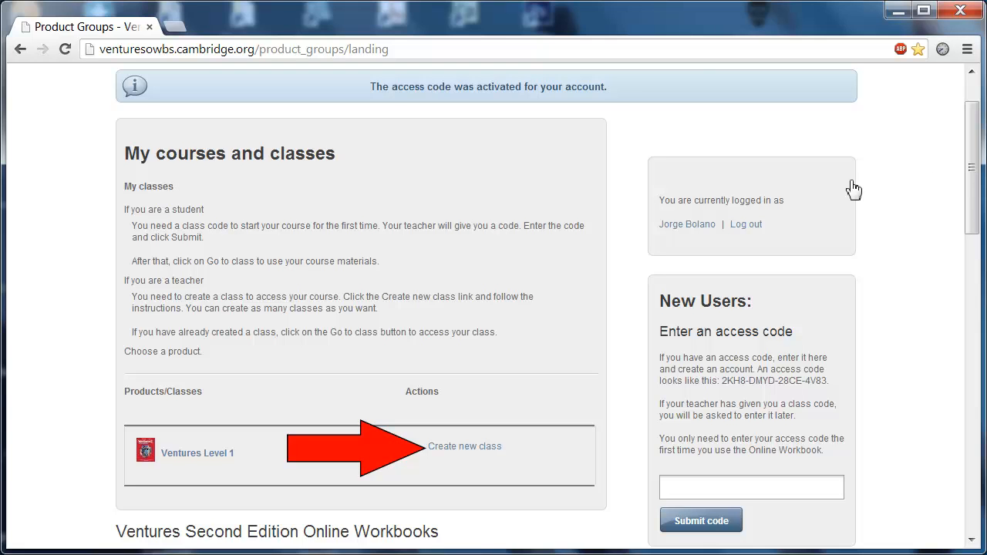
click(464, 445)
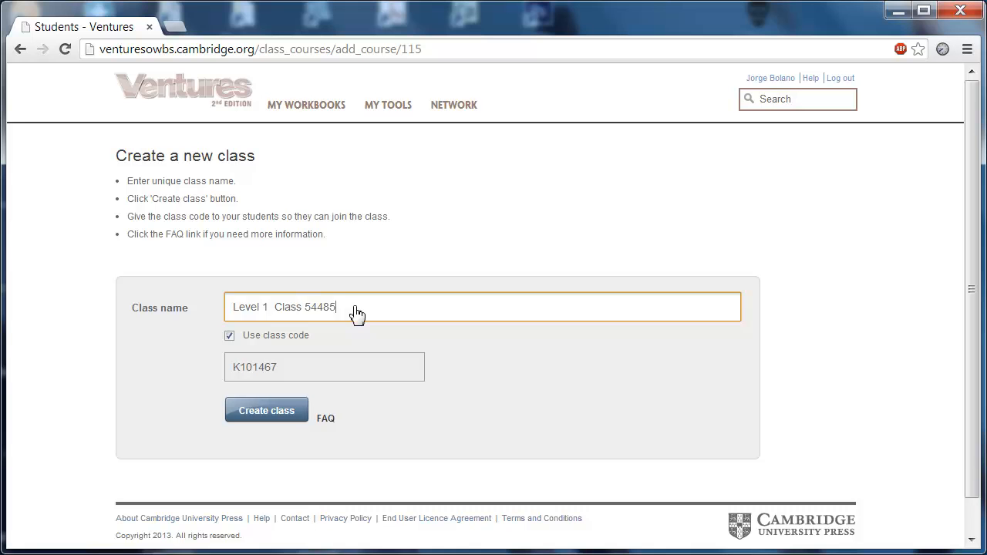
mouse_move(283, 378)
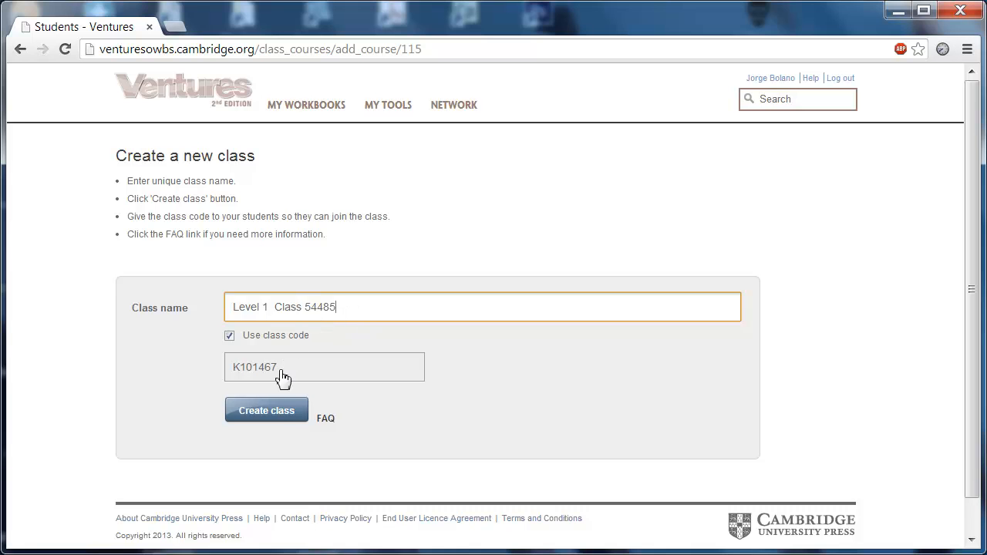
Create the class 'Level 1 Class 54485' with Use class code enabled.
click(265, 410)
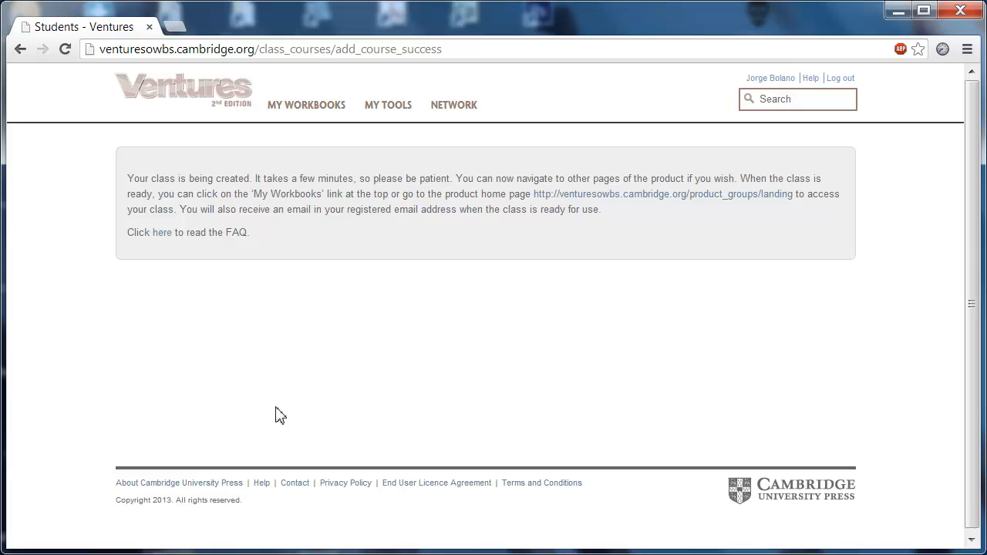